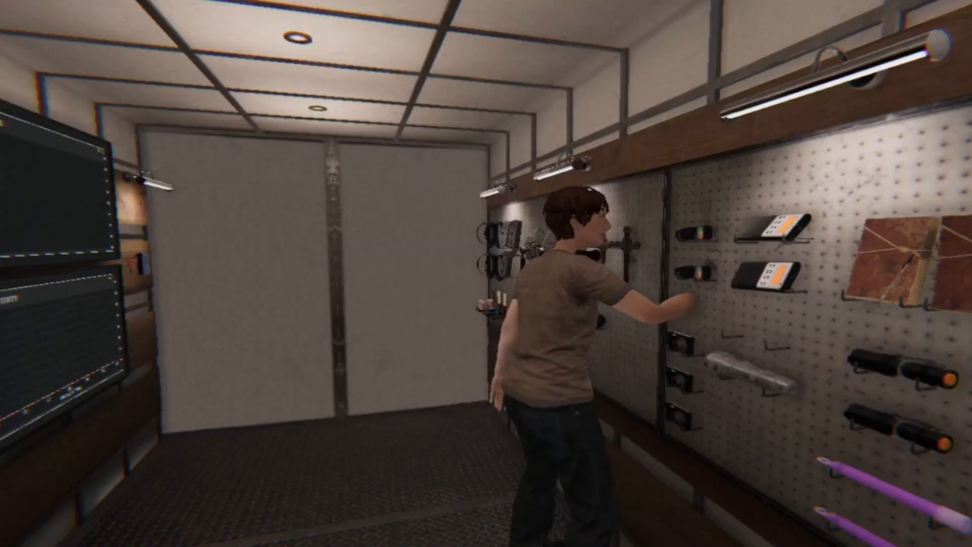
mouse_move(486, 273)
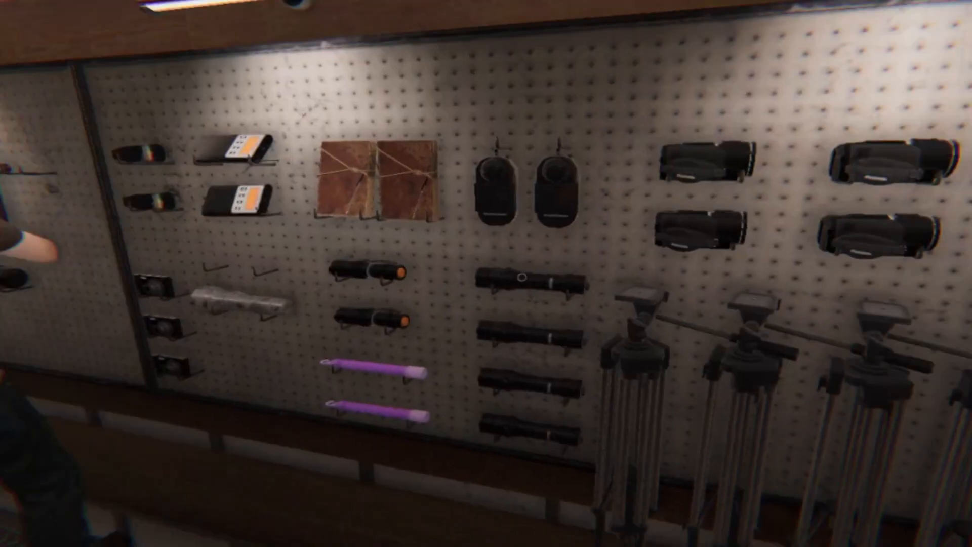
mouse_move(486, 273)
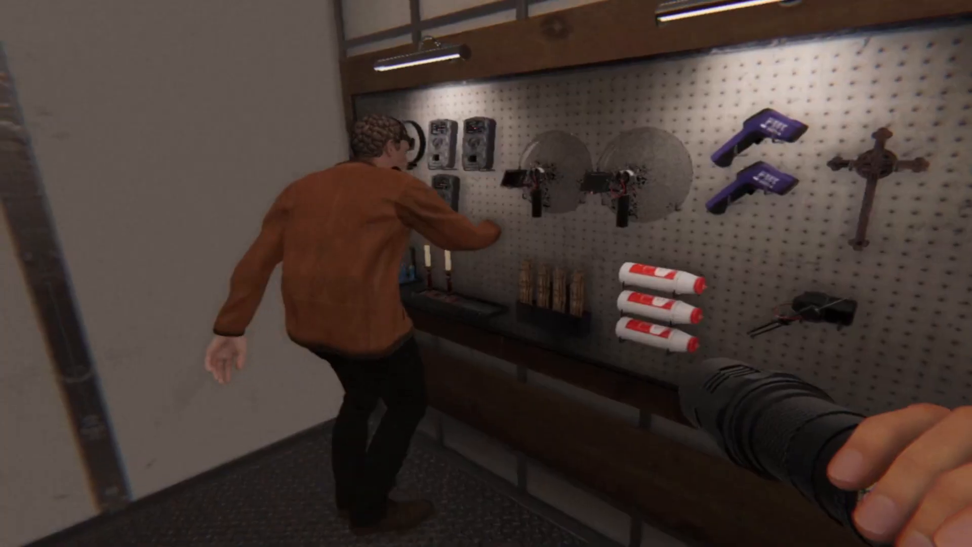
mouse_move(486, 273)
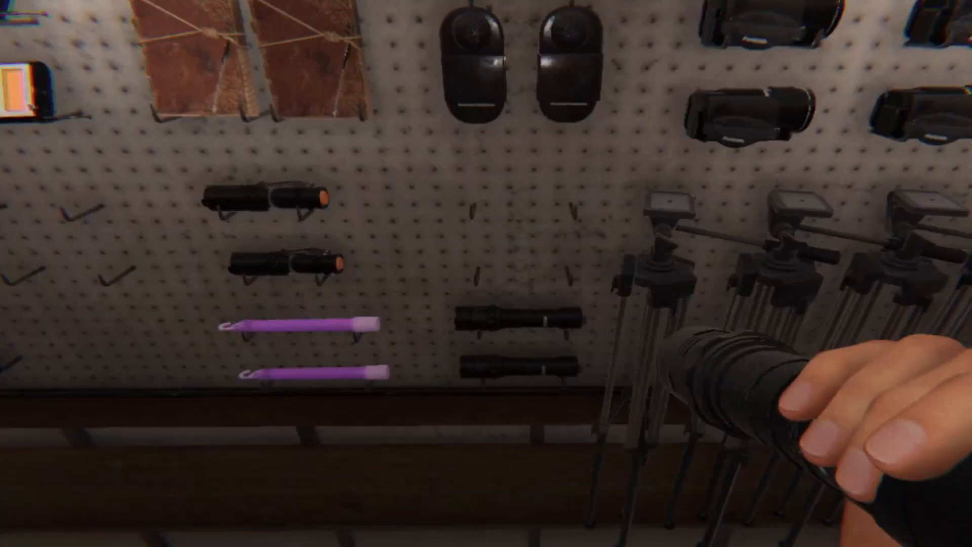
mouse_move(486, 274)
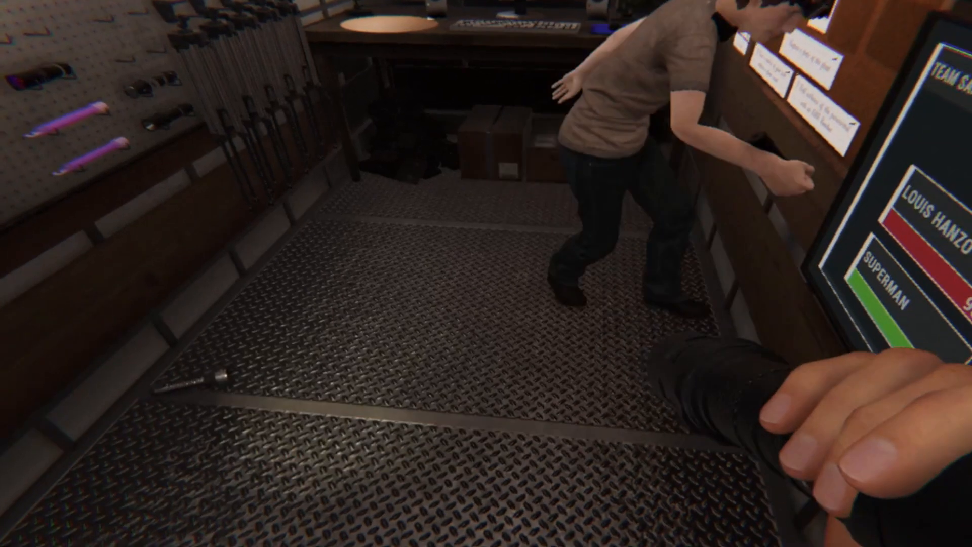
mouse_move(486, 273)
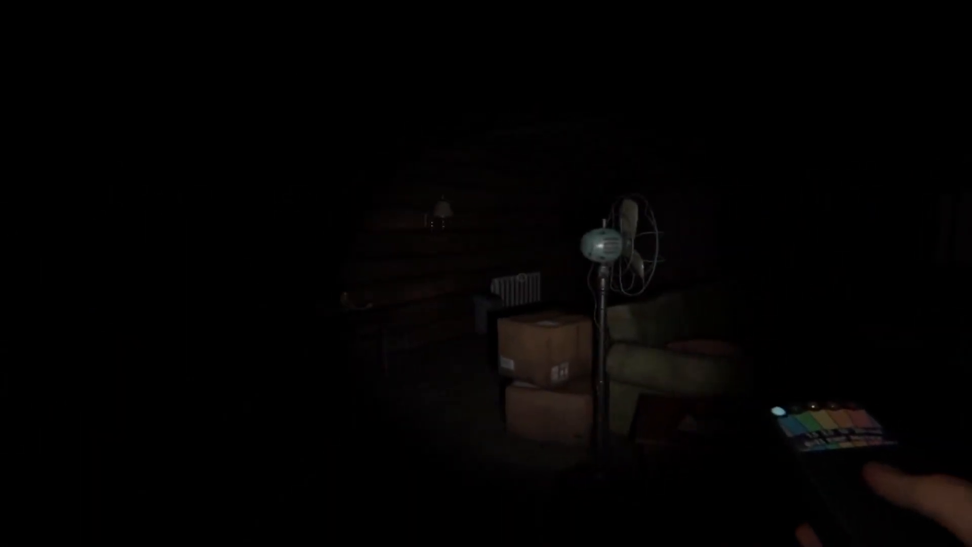
mouse_move(486, 274)
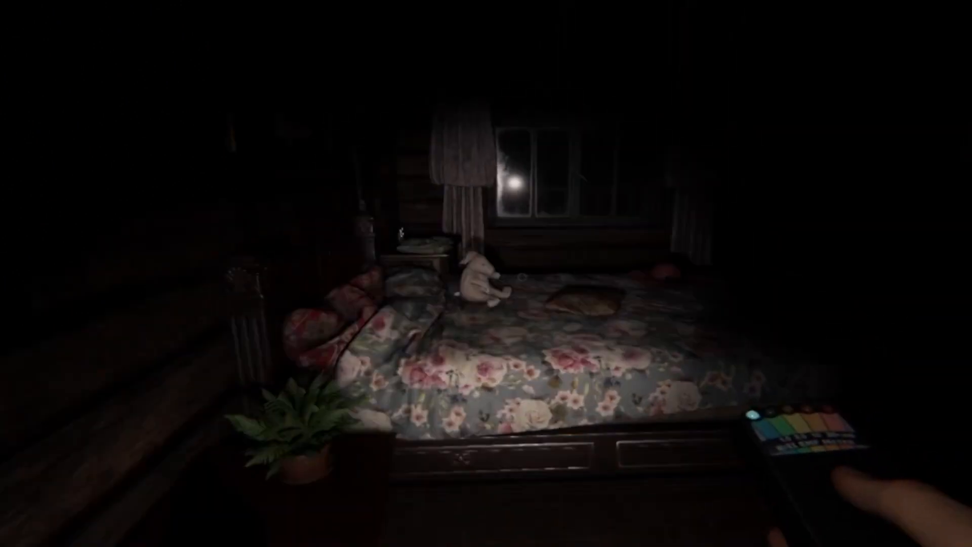
mouse_move(486, 274)
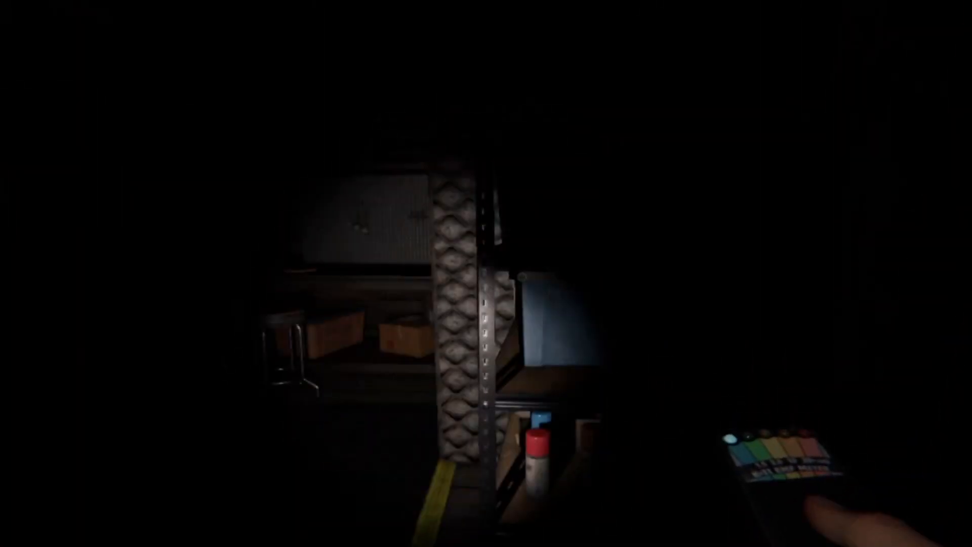
mouse_move(486, 273)
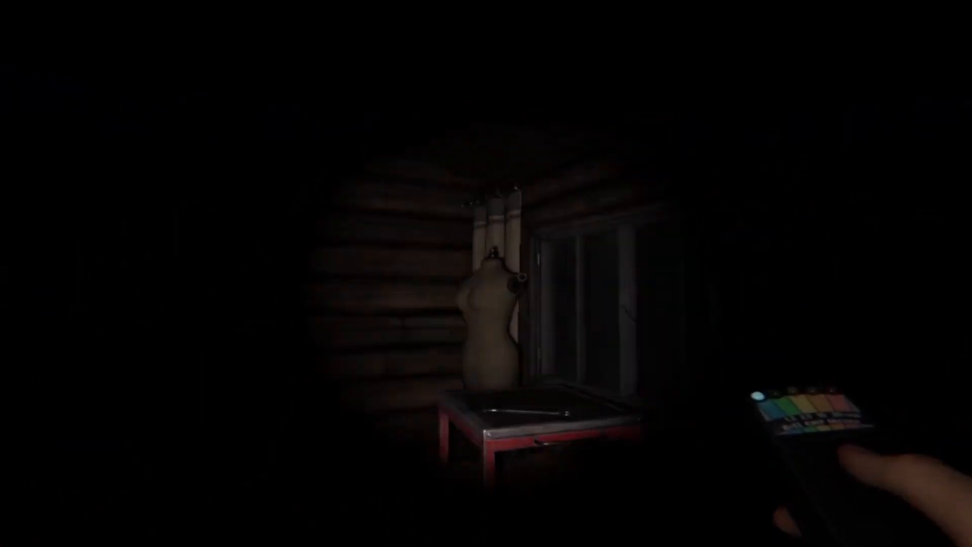
mouse_move(486, 273)
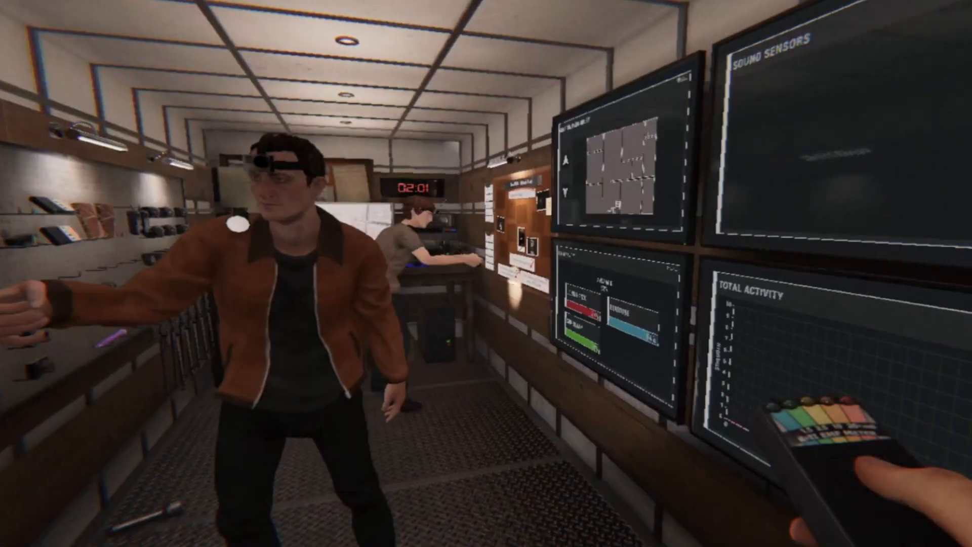
mouse_move(486, 273)
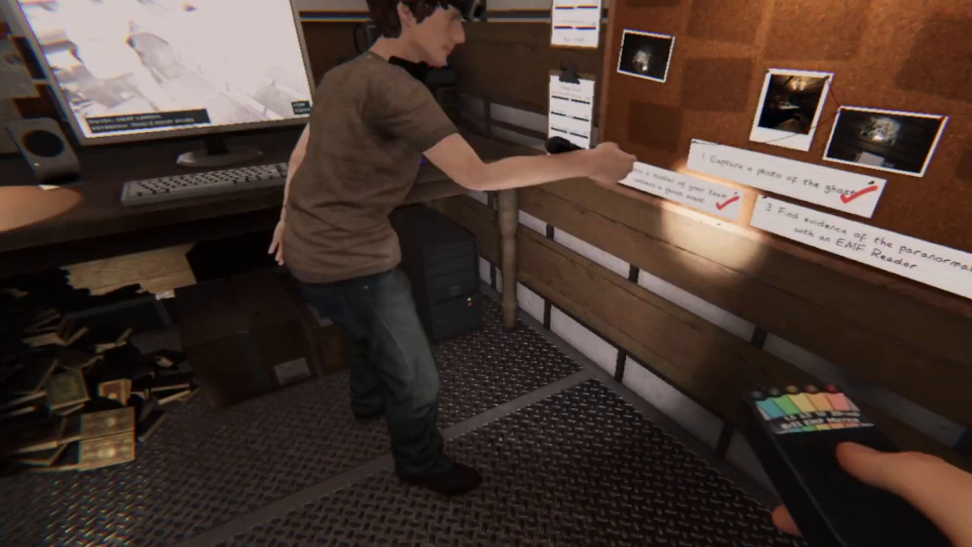